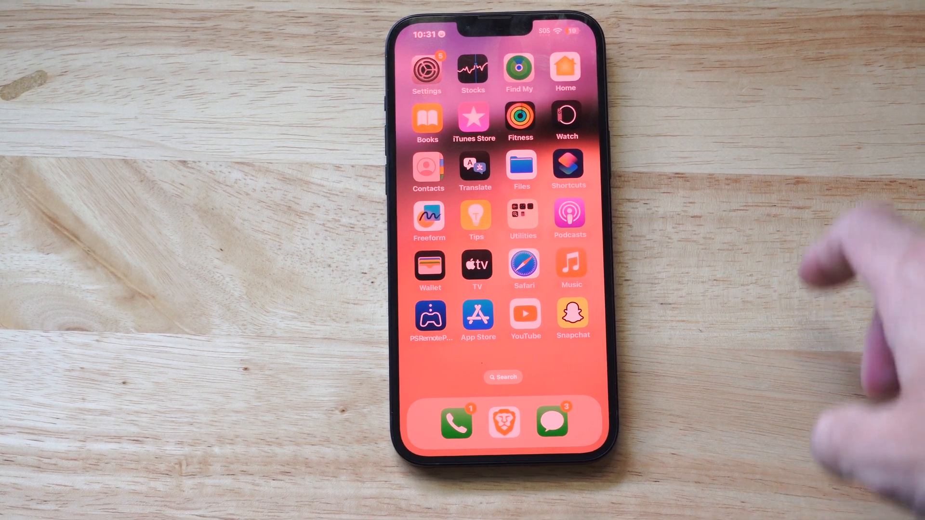
Open Settings and go to the Apple Account's iCloud page
{"action": "scroll", "scroll_direction": "left", "scroll_amount": 3}
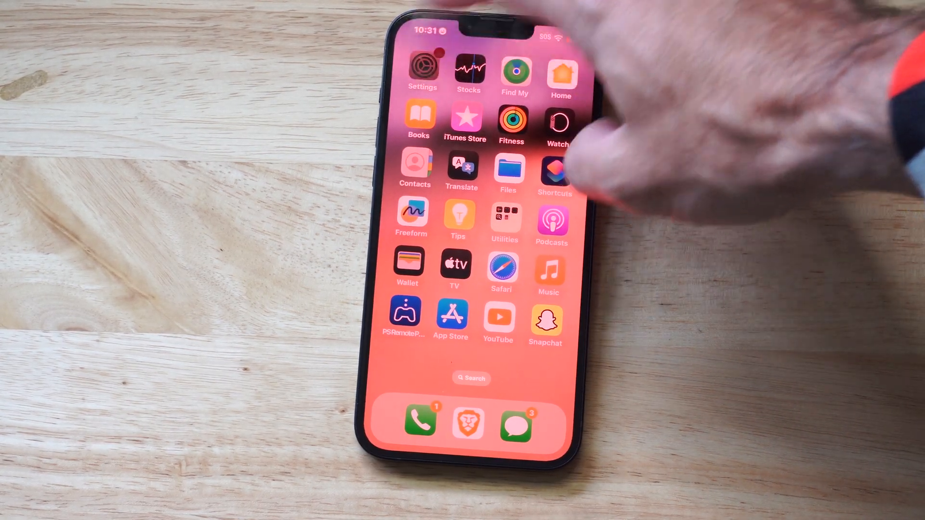
{"action": "left_click", "coordinate": [423, 71]}
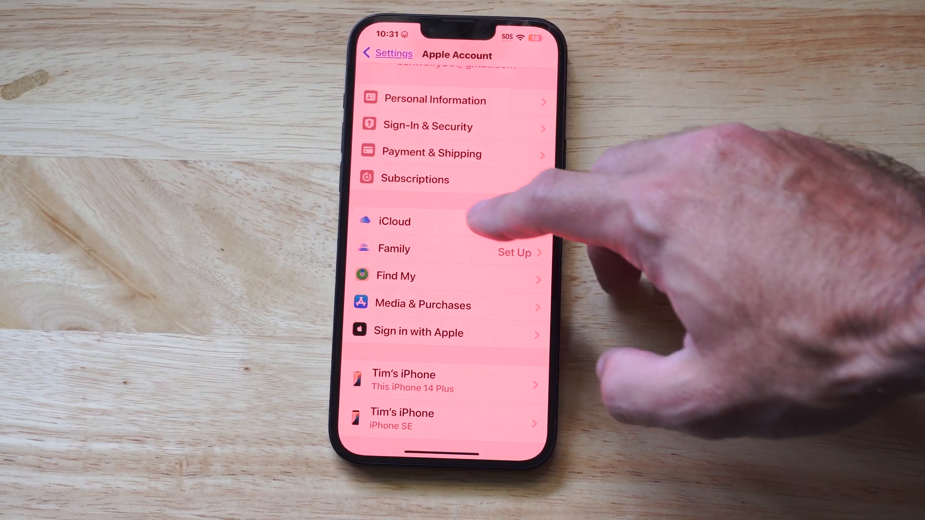
{"action": "left_click", "coordinate": [394, 221]}
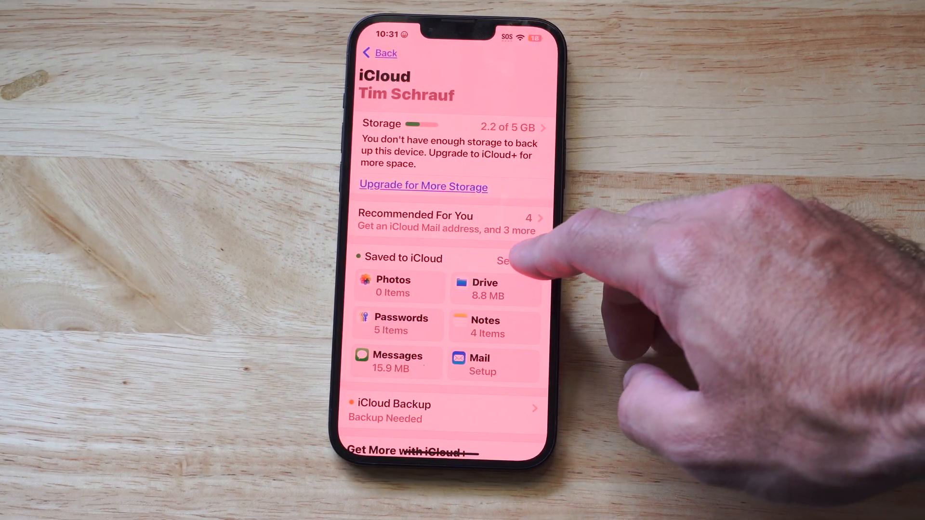
Switch off Contacts under Saved to iCloud, choosing Keep on My iPhone
{"action": "left_click", "coordinate": [507, 260]}
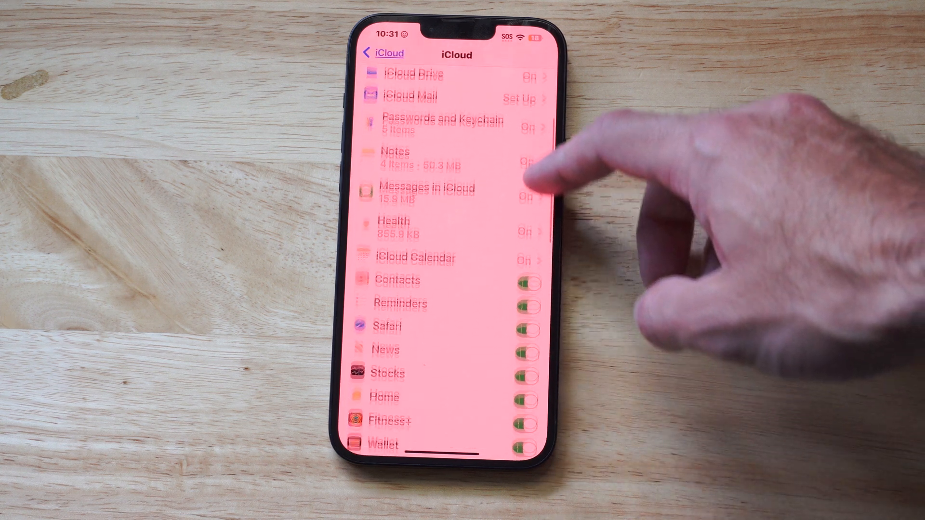
{"action": "scroll", "scroll_direction": "up", "scroll_amount": 3}
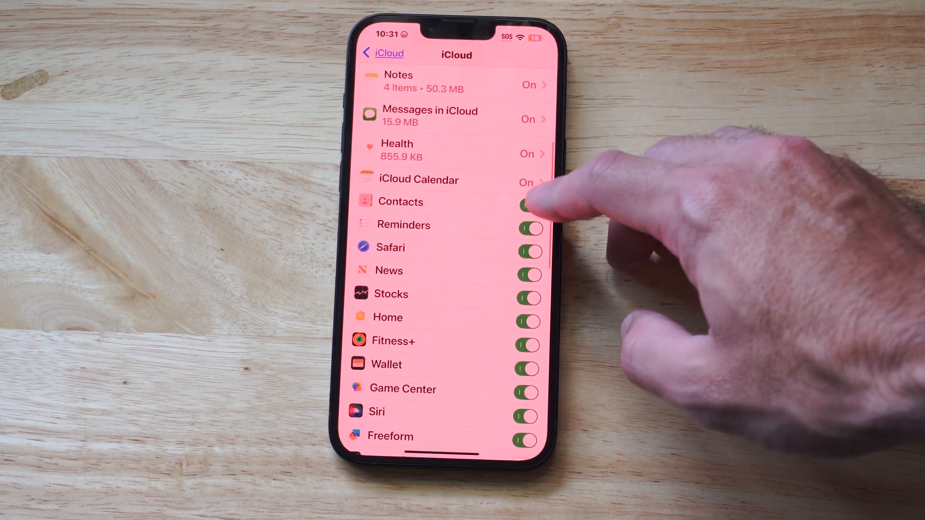
{"action": "left_click", "coordinate": [529, 202]}
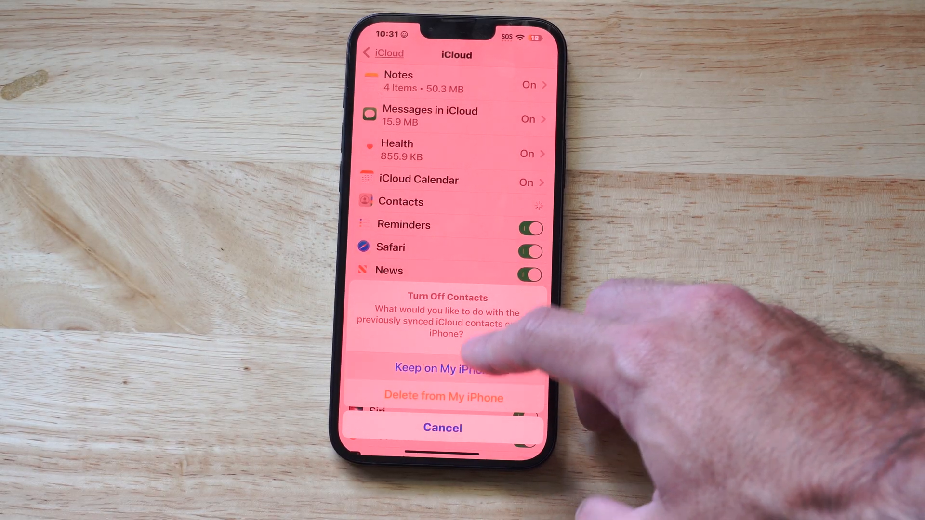
{"action": "left_click", "coordinate": [444, 367]}
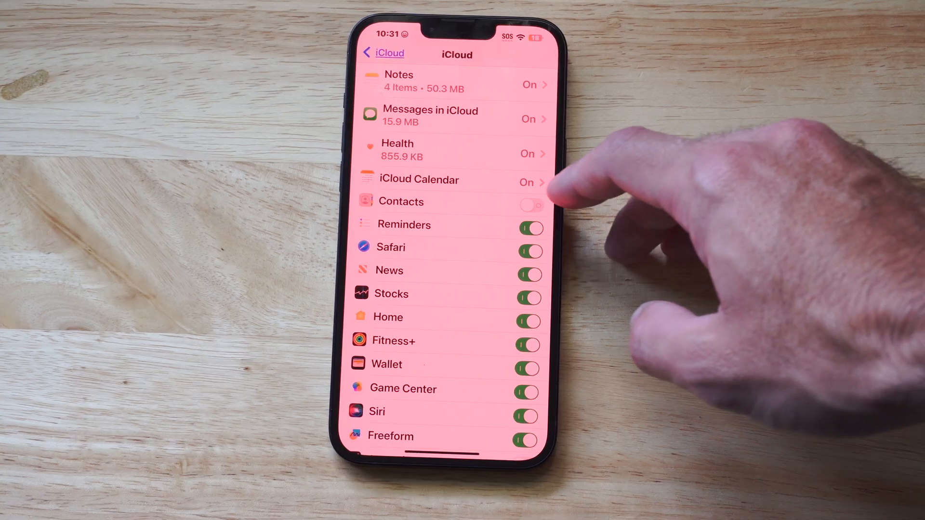
{"action": "left_click", "coordinate": [529, 205]}
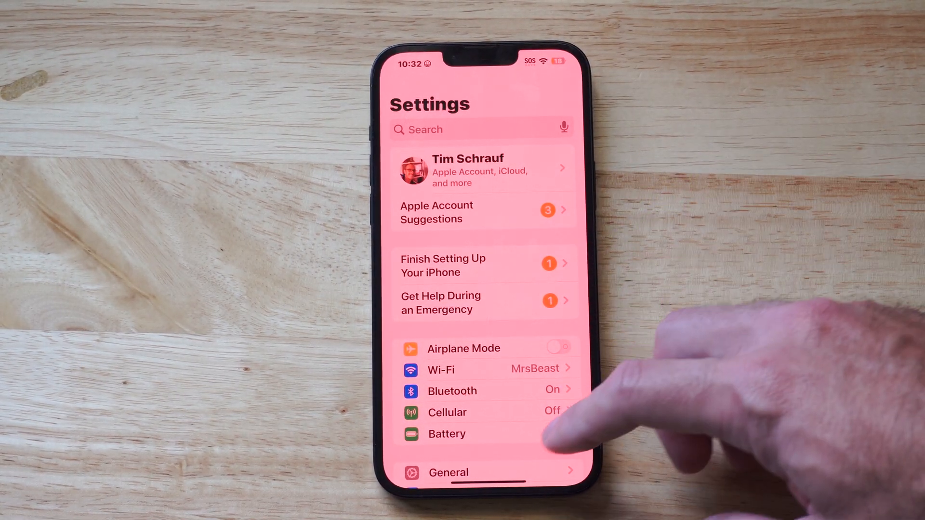
Scroll the main Settings page down to Apps and open the per-app list
{"action": "scroll", "scroll_direction": "down", "scroll_amount": 3}
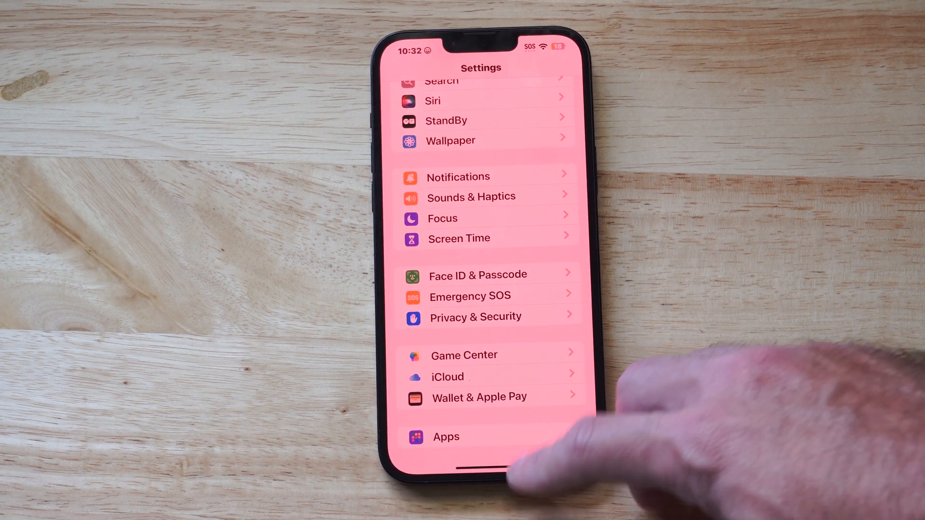
{"action": "left_click", "coordinate": [446, 437]}
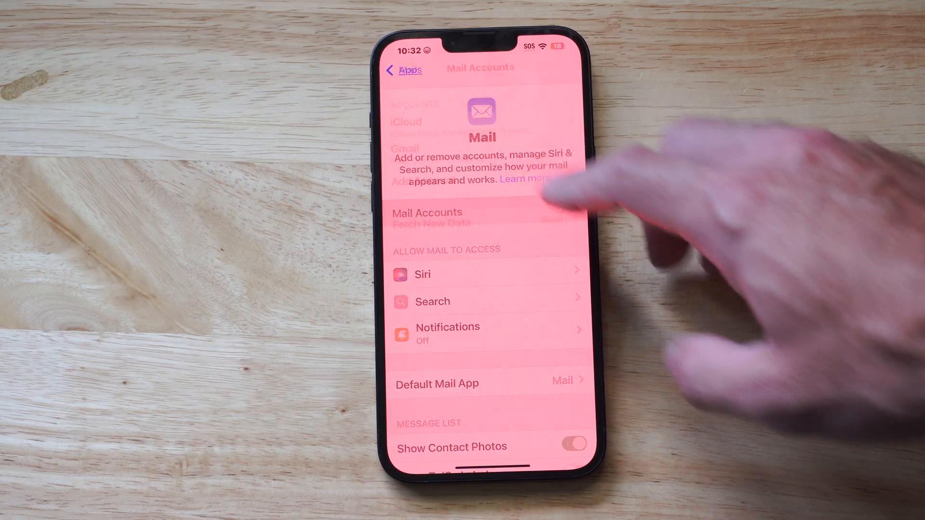
View the Add Account providers, then return to the iCloud and Gmail accounts list
{"action": "left_click", "coordinate": [427, 213]}
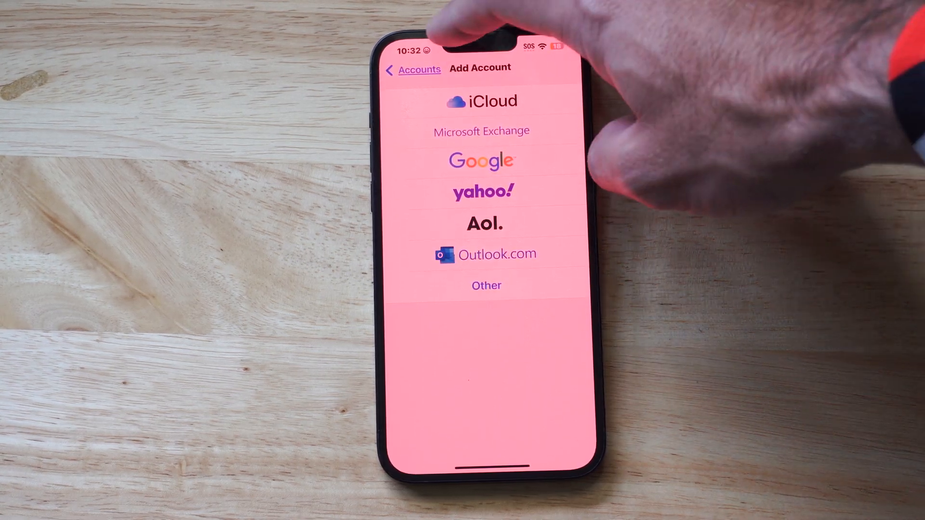
{"action": "left_click", "coordinate": [413, 68]}
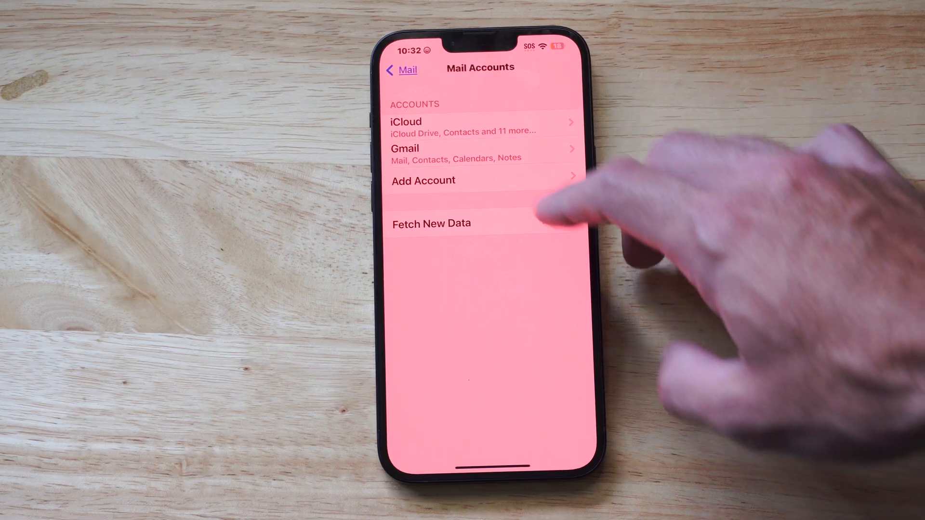